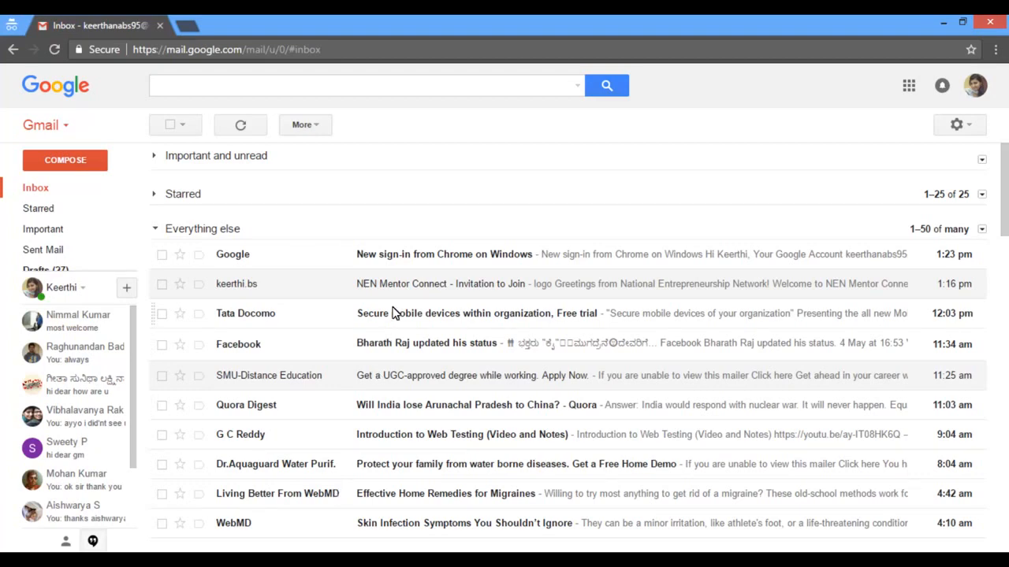
Follow the activation link in the 'NEN Mentor Connect - Invitation to Join' email to the welcome page
left_click(442, 284)
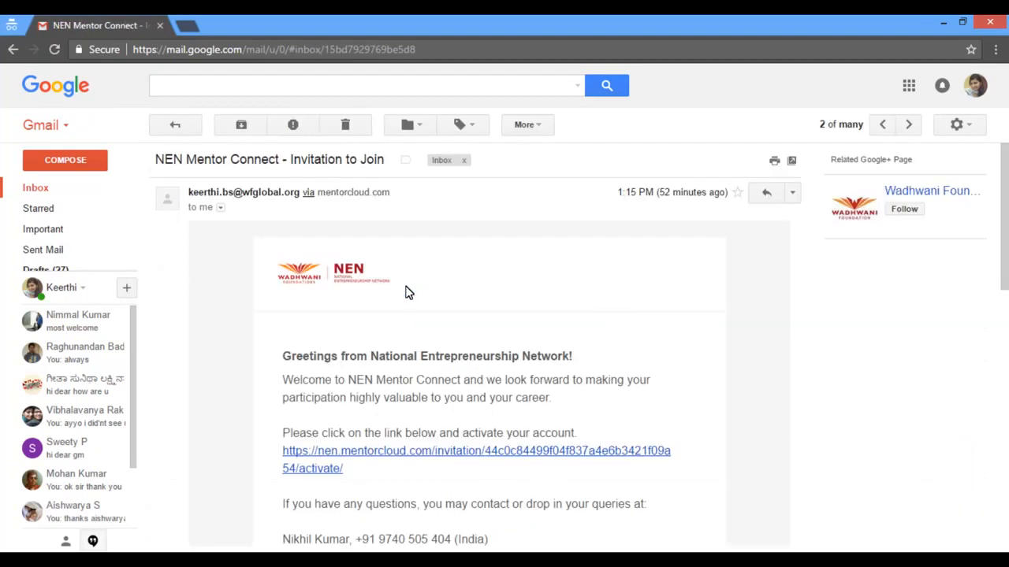
mouse_move(410, 457)
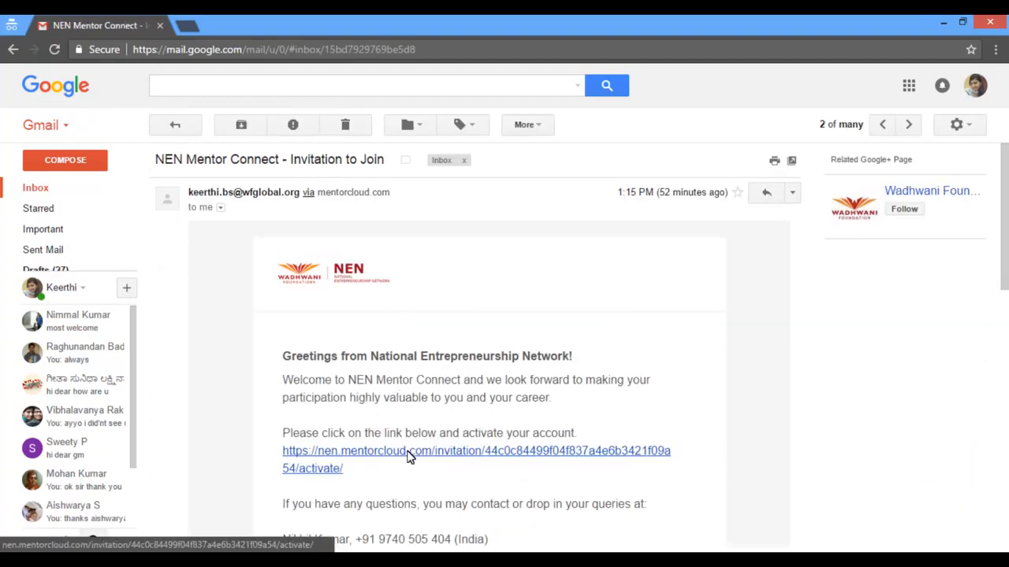
left_click(407, 451)
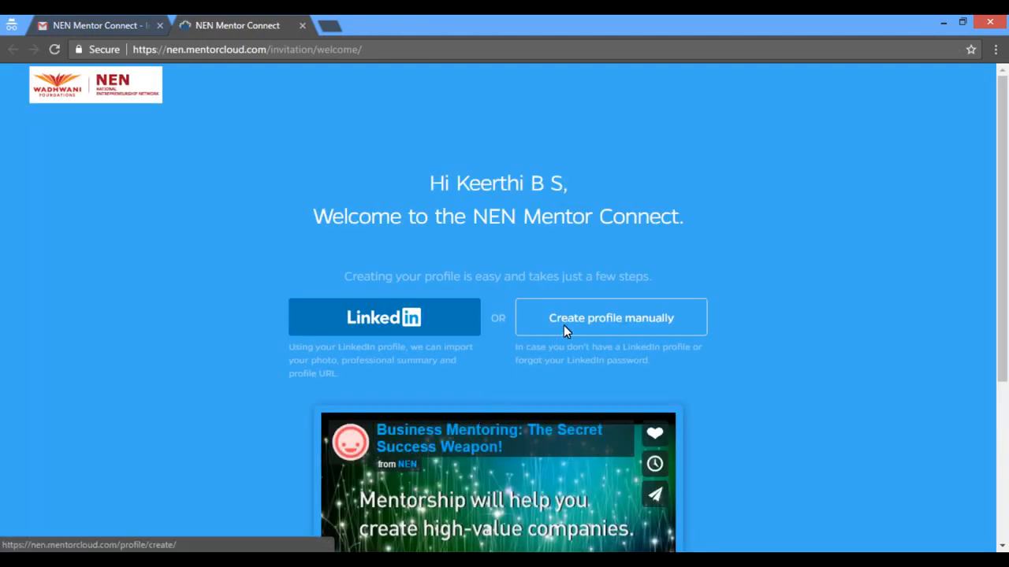
left_click(611, 318)
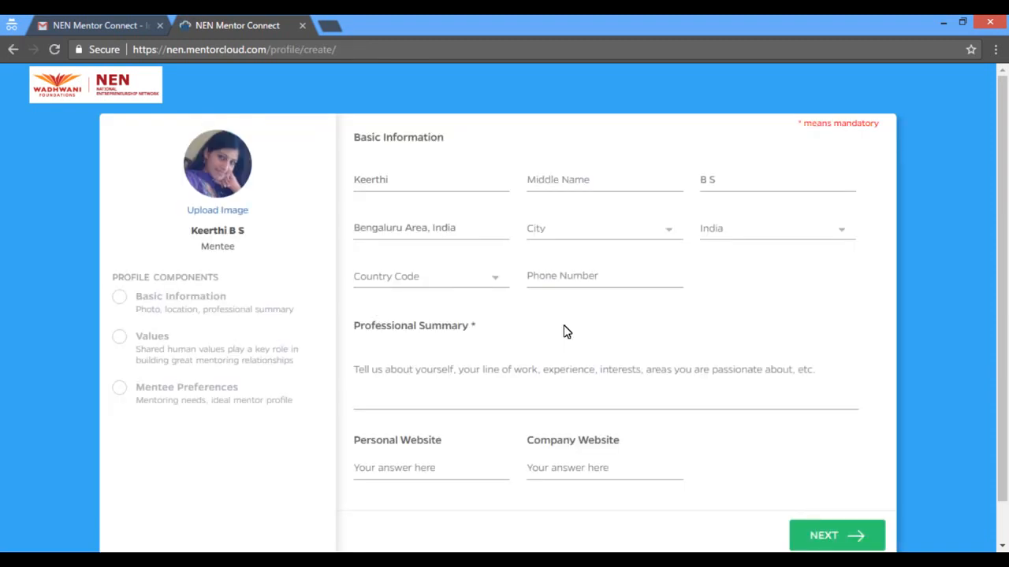
type("I am K")
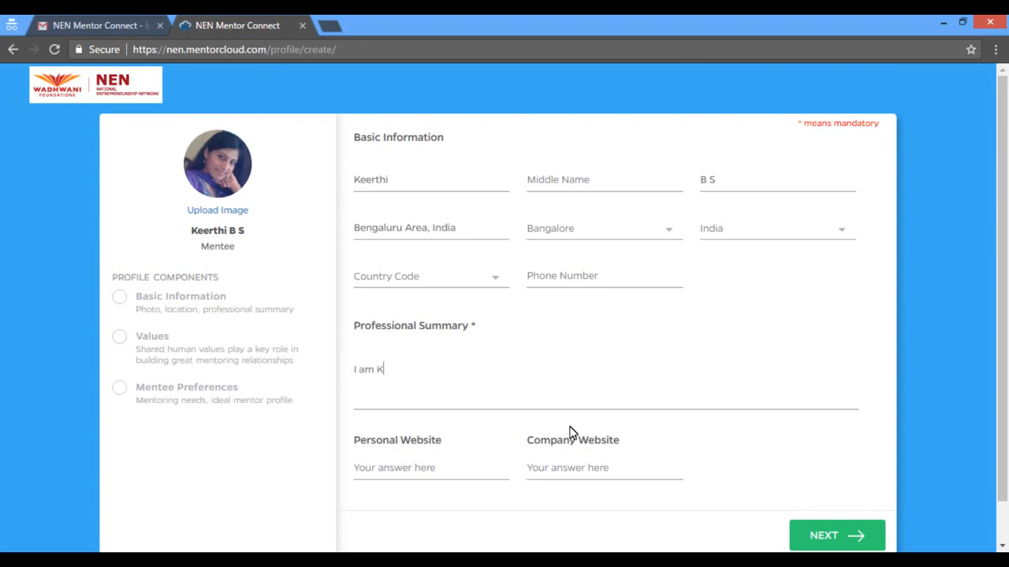
type("eerthi from Bangalore. I want to become an entre")
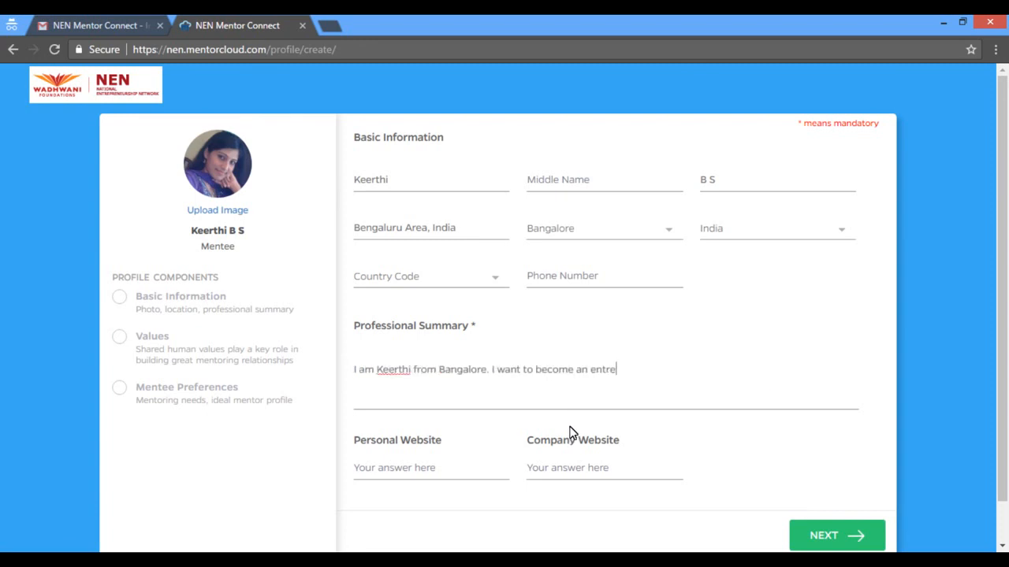
type("preneur and have good idea to start with. I have")
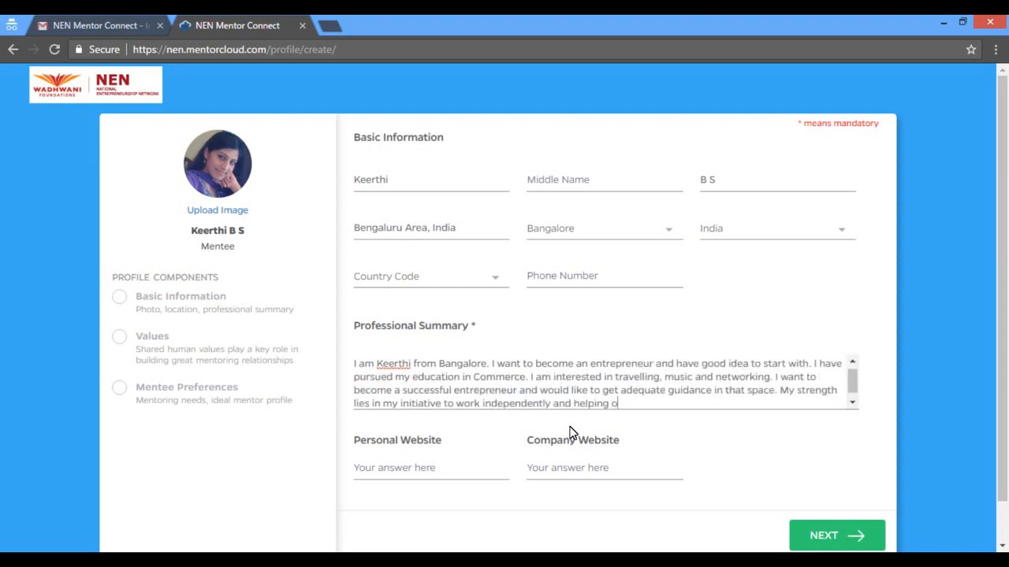
type("9999999999")
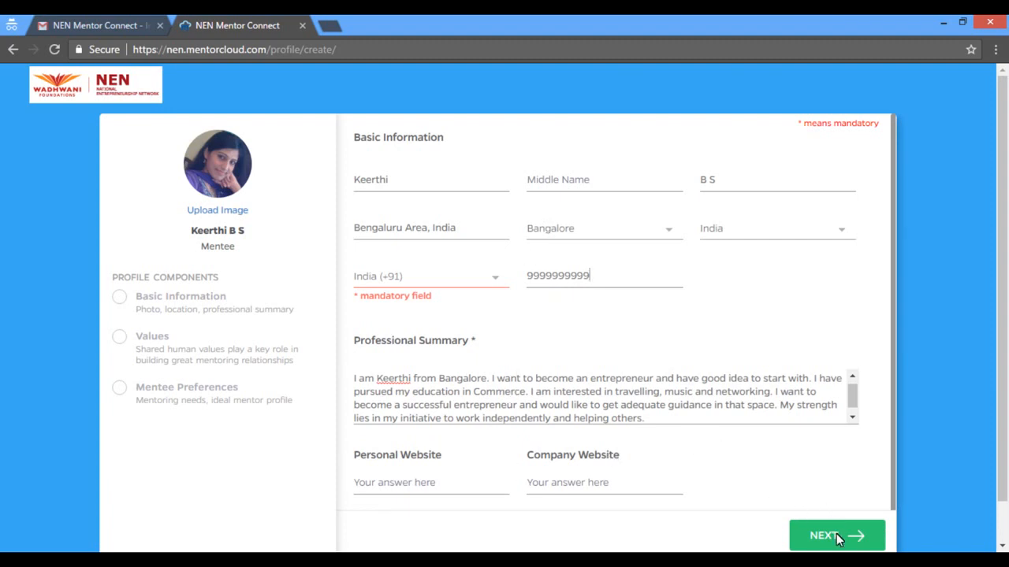
left_click(836, 536)
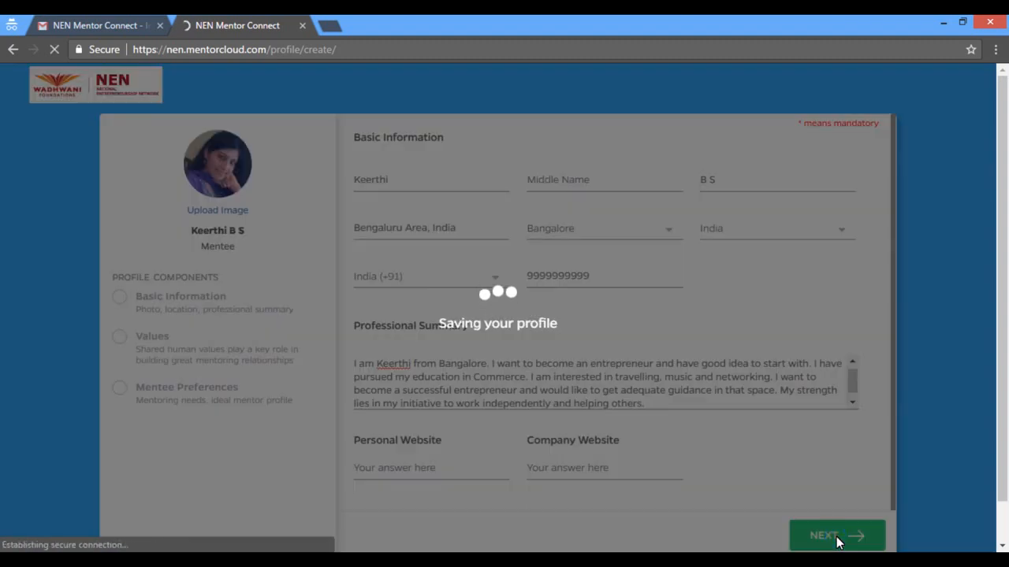
Choose Digital Marketing, Financial Management, Marketing / Communications and Operations/Production as mentoring areas
left_click(837, 536)
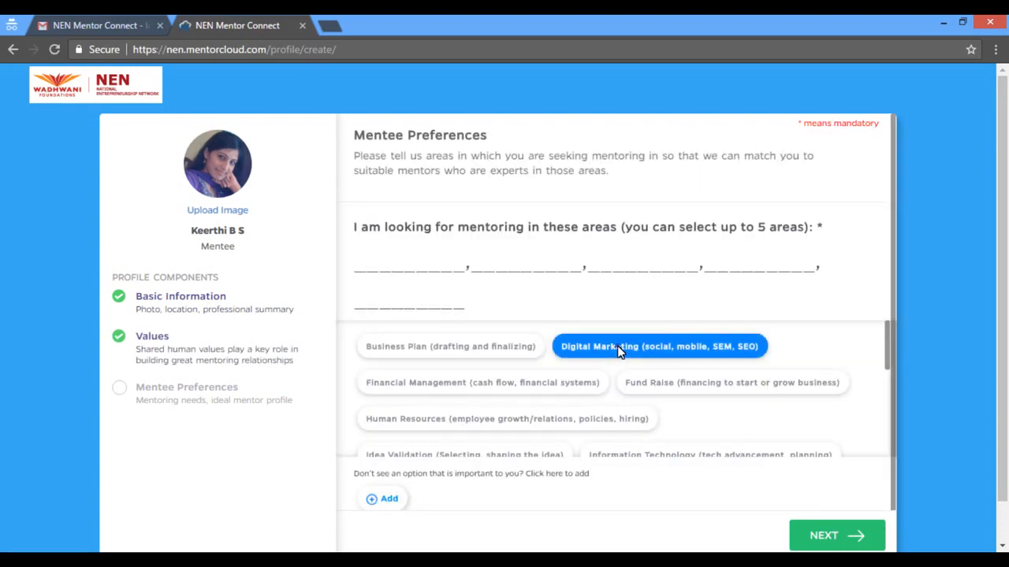
left_click(483, 383)
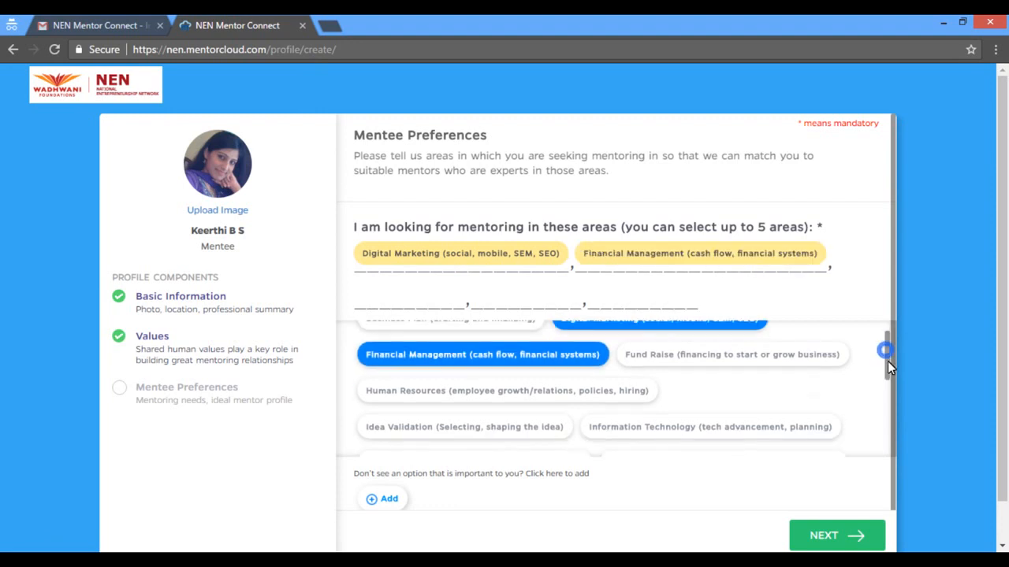
scroll("down", 3)
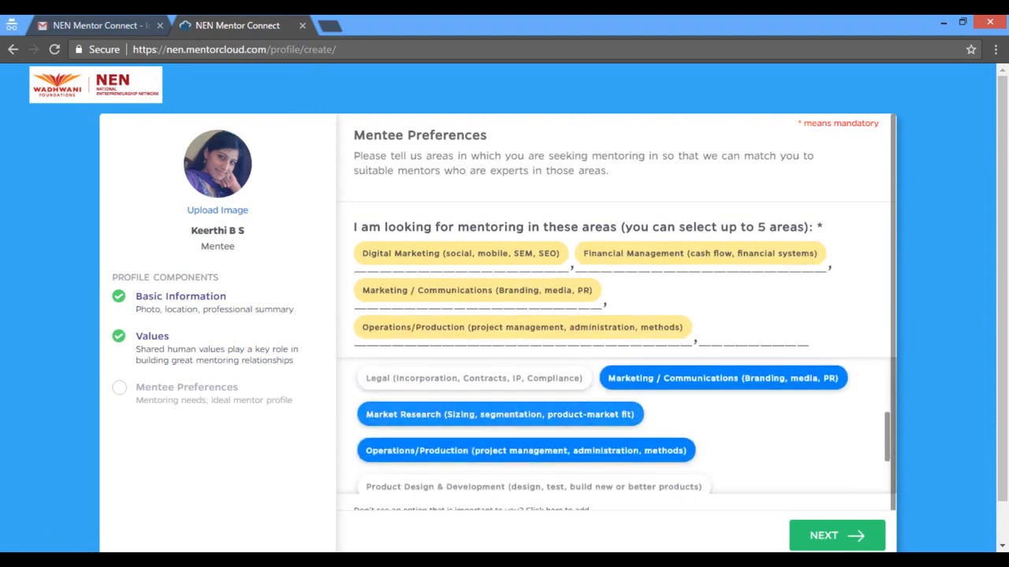
Select Business Services, Financial Services, Food & Beverage and Hospitality/Travel/Tourism as mentor industries and continue
left_click(835, 536)
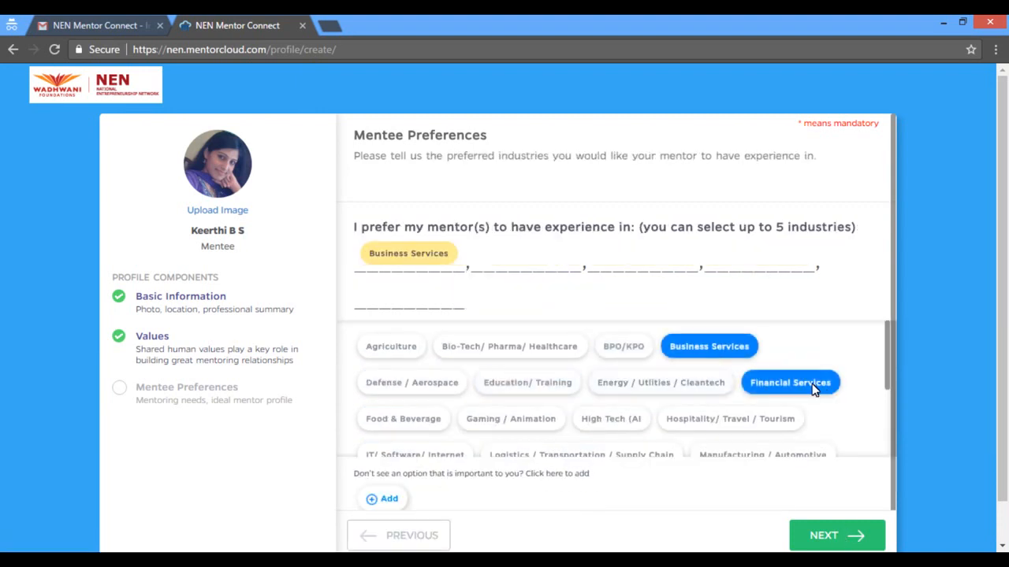
left_click(789, 383)
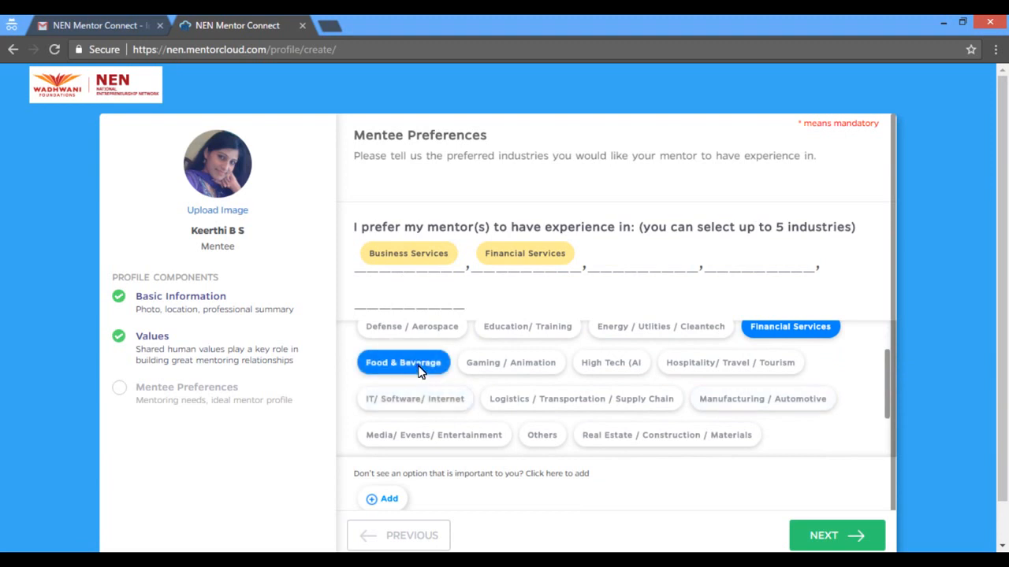
left_click(728, 363)
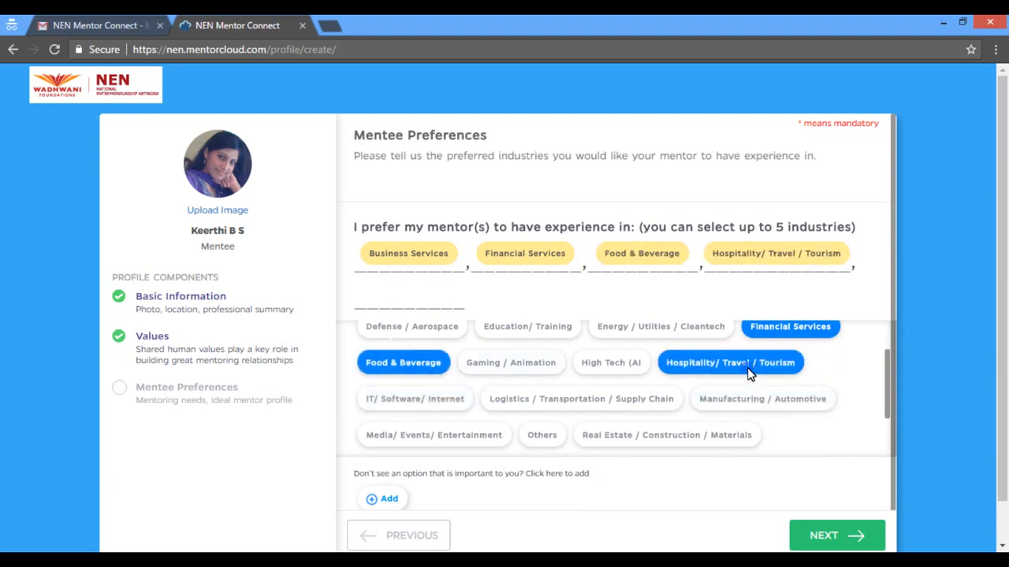
left_click(580, 397)
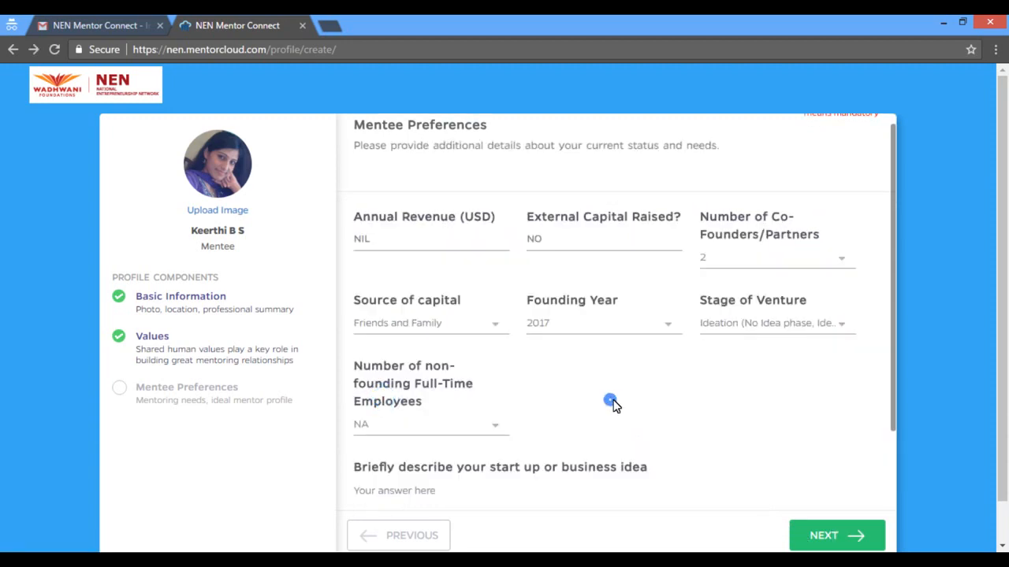
Describe the startup as a party planning service bundling food, bakery, taxi, photography, catering and pet care
scroll("down", 3)
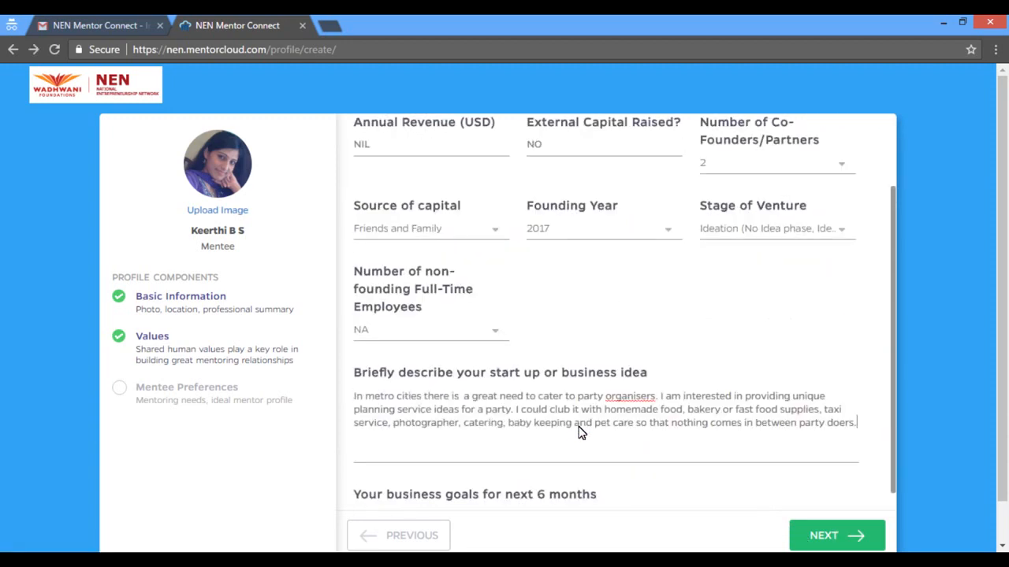
mouse_move(870, 370)
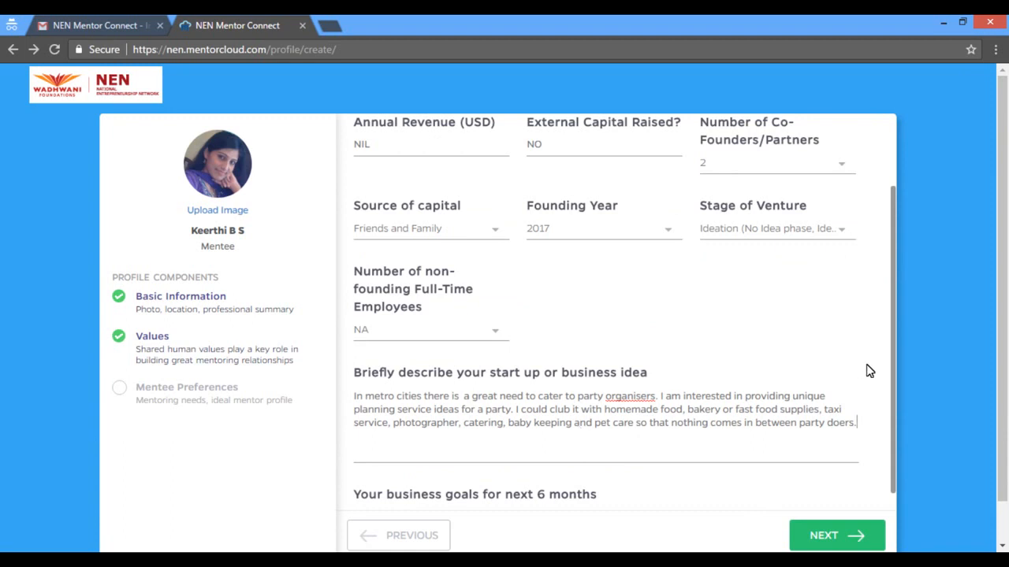
scroll("down", 3)
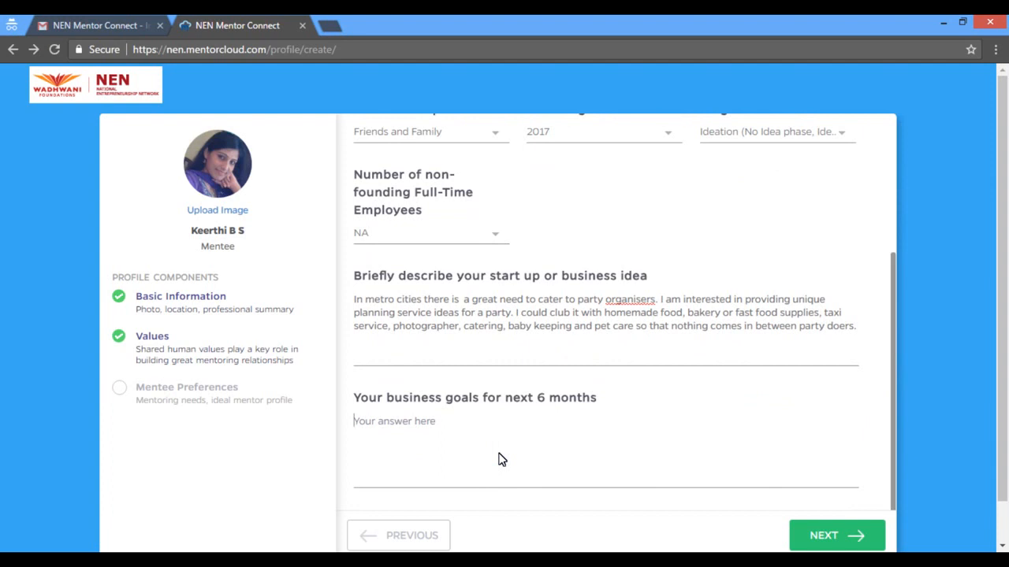
List six-month goals: prototype testing in tier 1 and 2 cities, strategy and operations, vendor deals in all cities
type("Goal 1: Prototy")
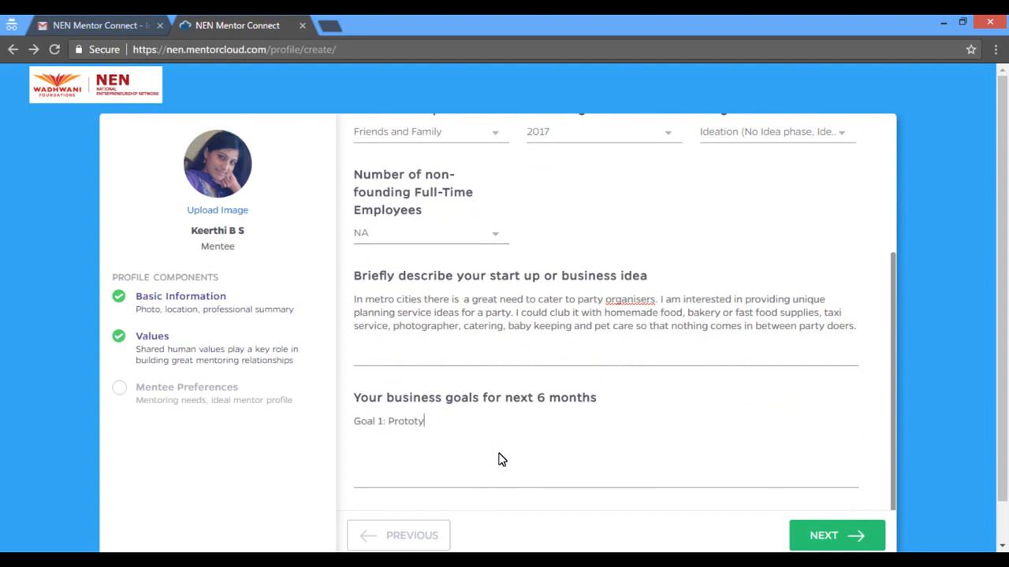
type("pe testing of the final business model in atleast 3 cities of each tier 1 and tier 2.")
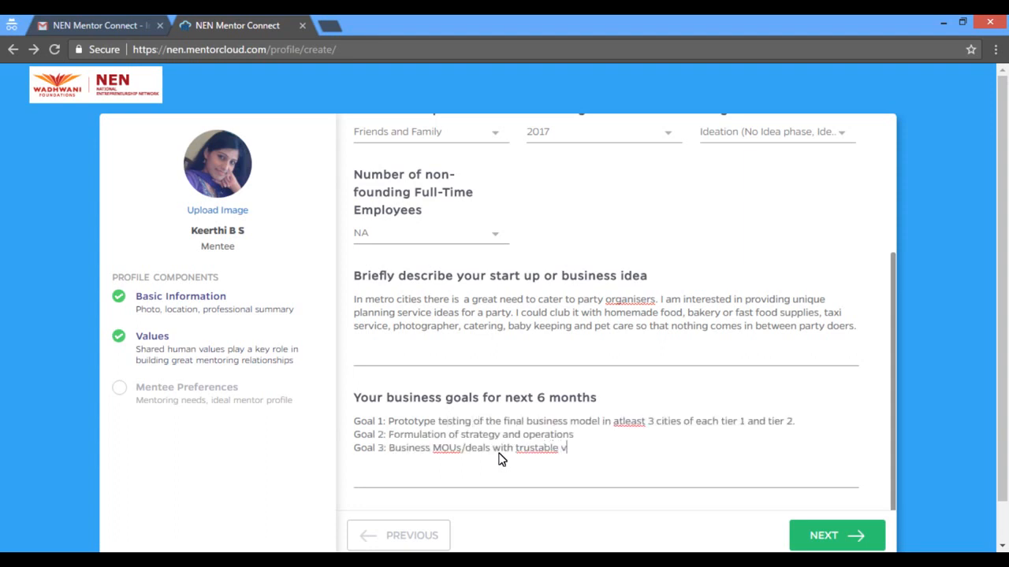
type("endors")
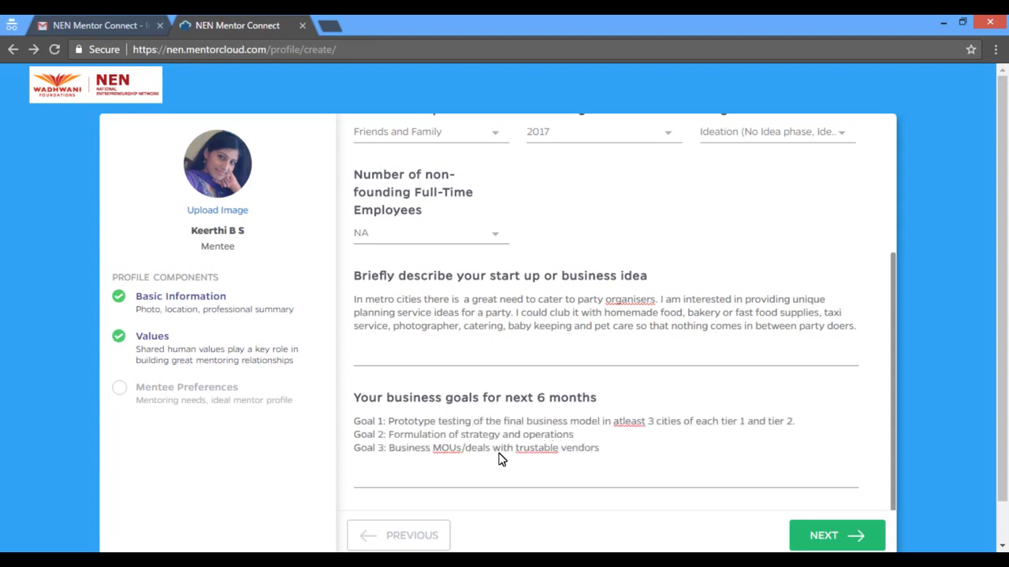
type("in a")
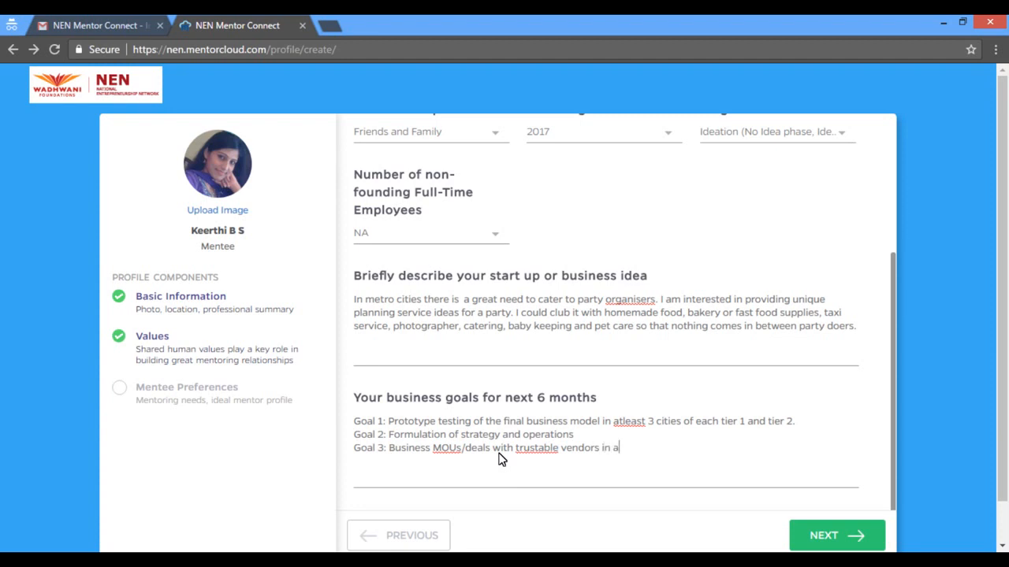
type("ll cities of ope")
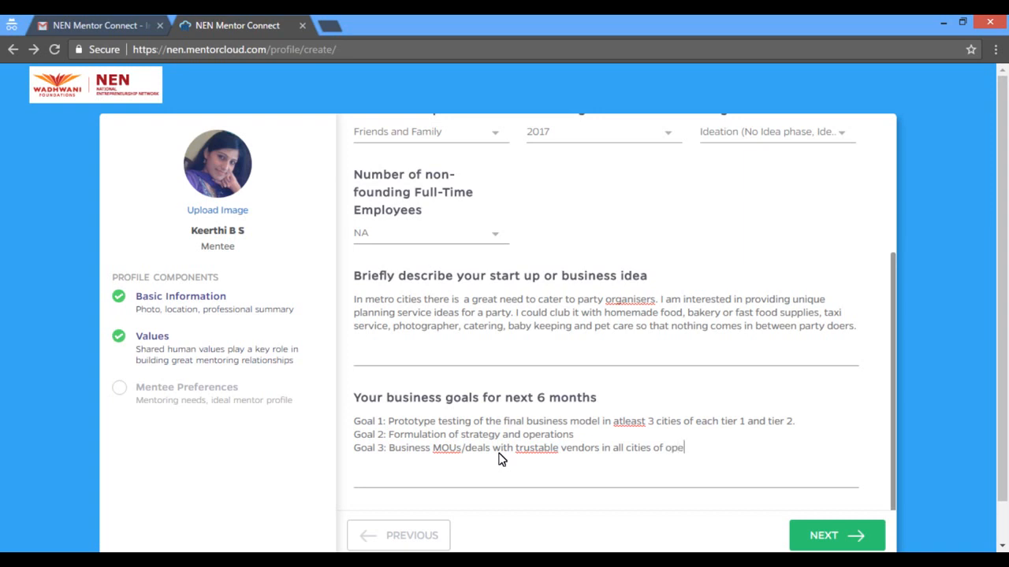
Describe the ideal mentor as remotely available in Bangalore, optimistic, experienced in business services, then go to the dashboard
left_click(835, 536)
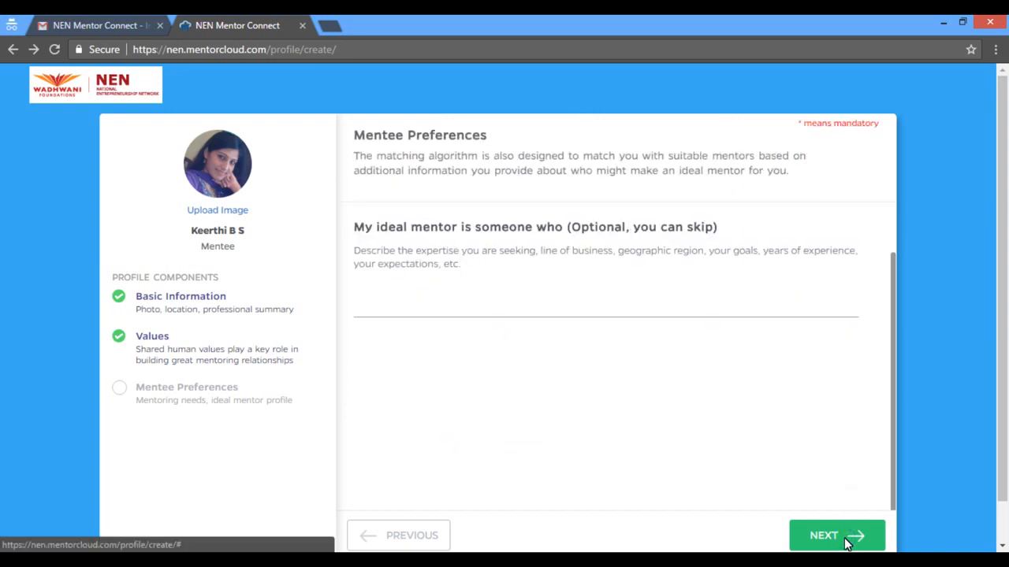
mouse_move(618, 281)
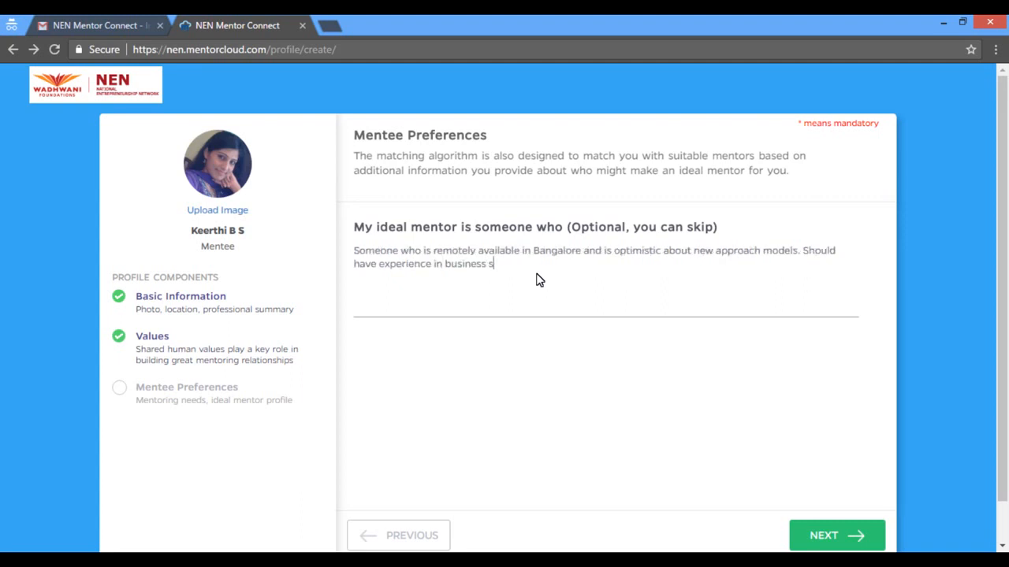
type("ervices.")
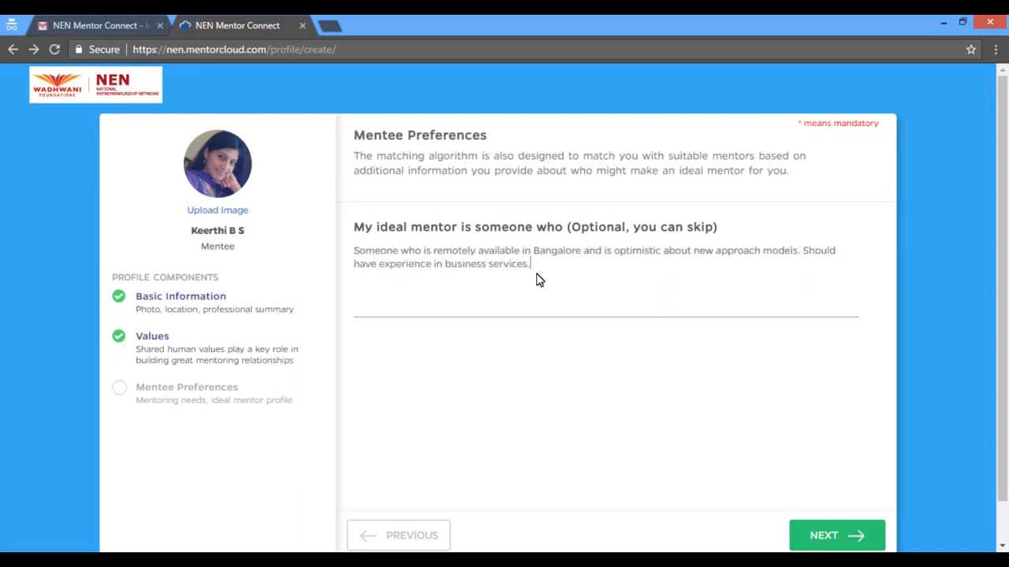
left_click(837, 536)
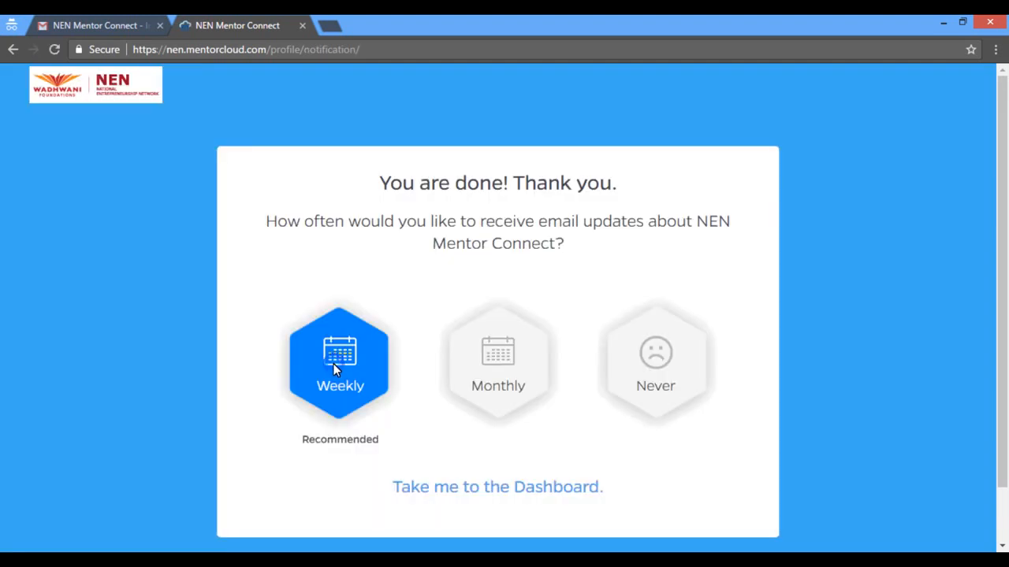
left_click(498, 485)
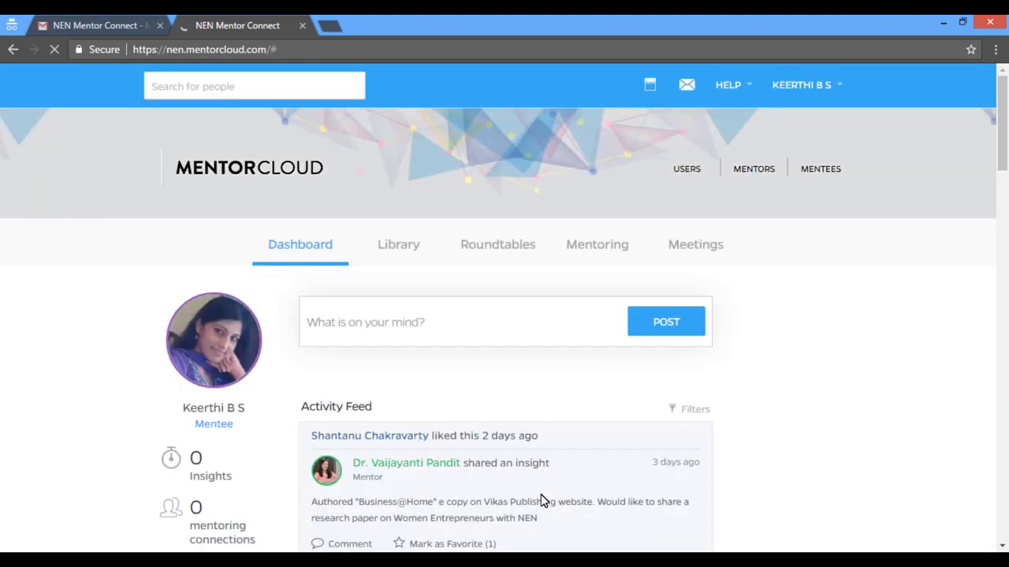